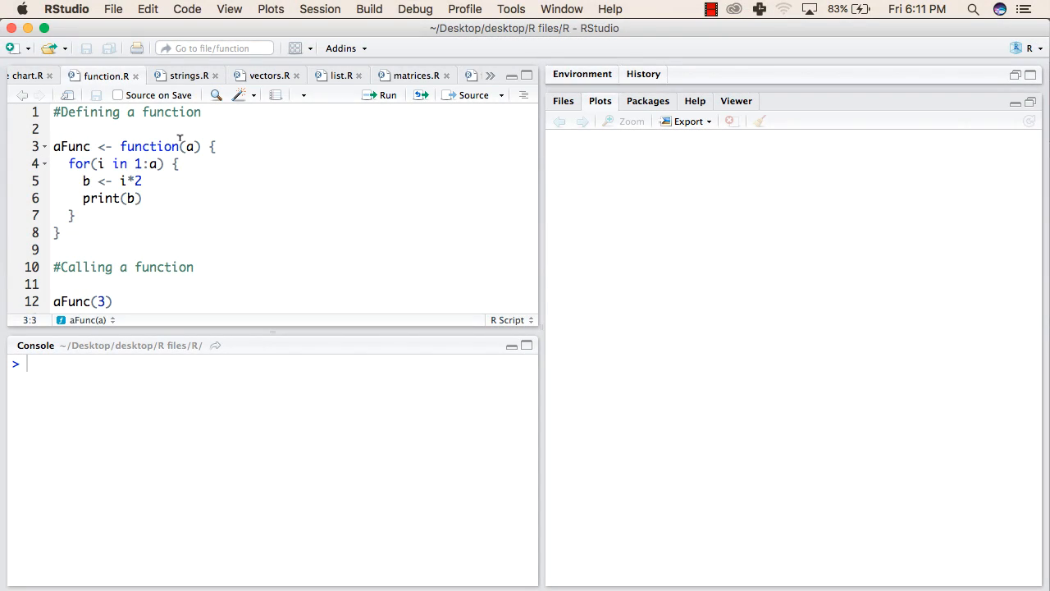
Step: Walk through aFunc's header and loop, then place the cursor before the for loop's opening brace
double_click(70, 146)
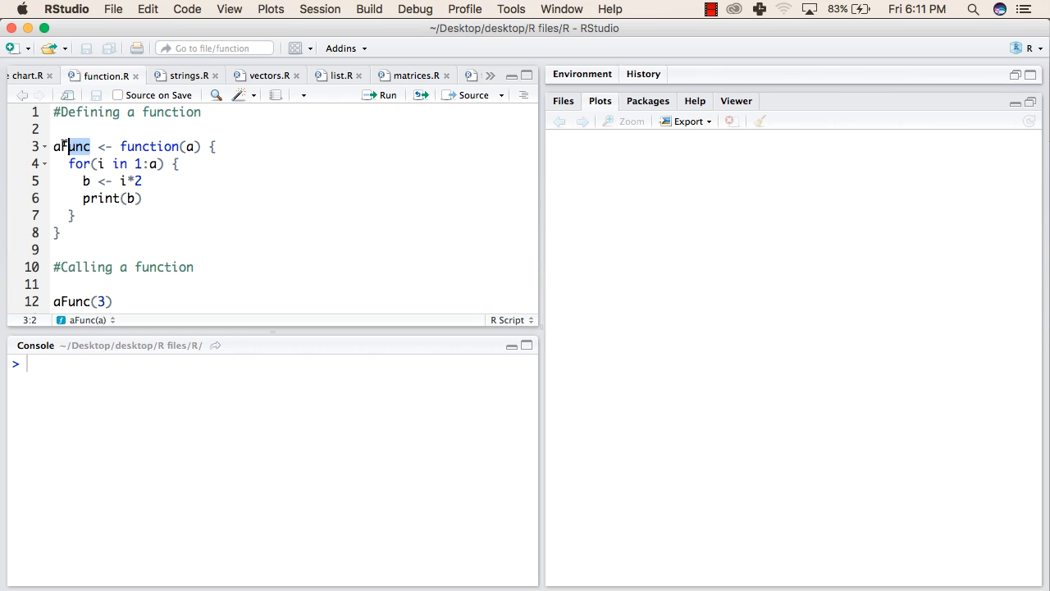
double_click(69, 146)
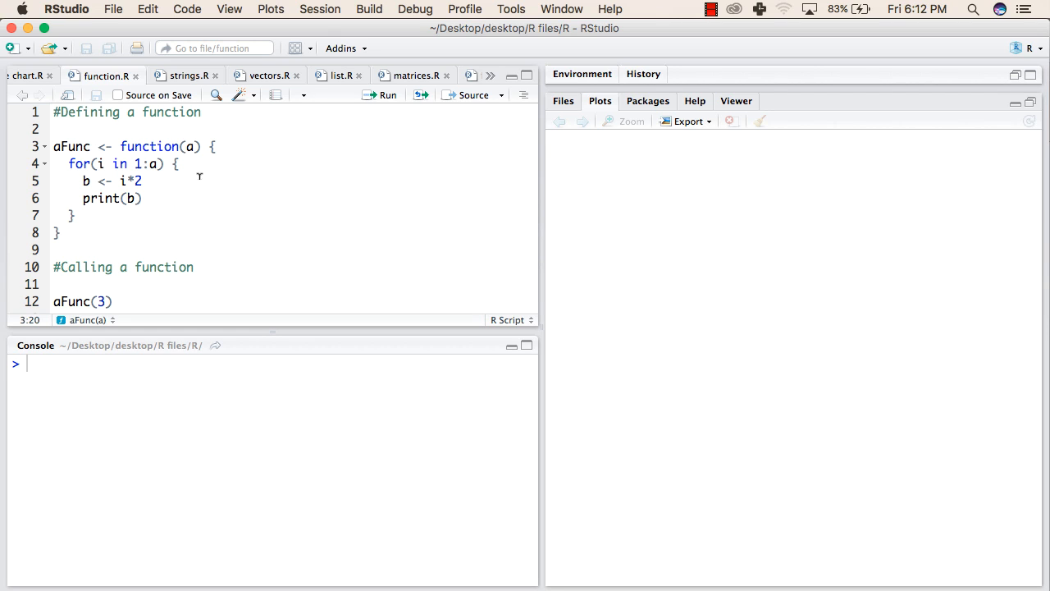
left_click(69, 163)
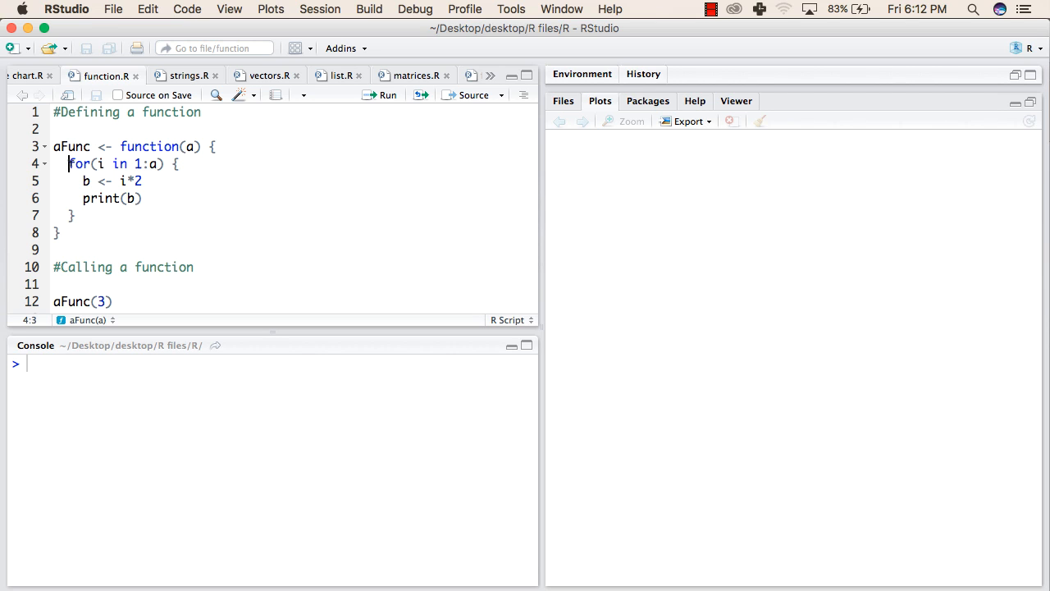
left_click_drag(68, 163, 164, 163)
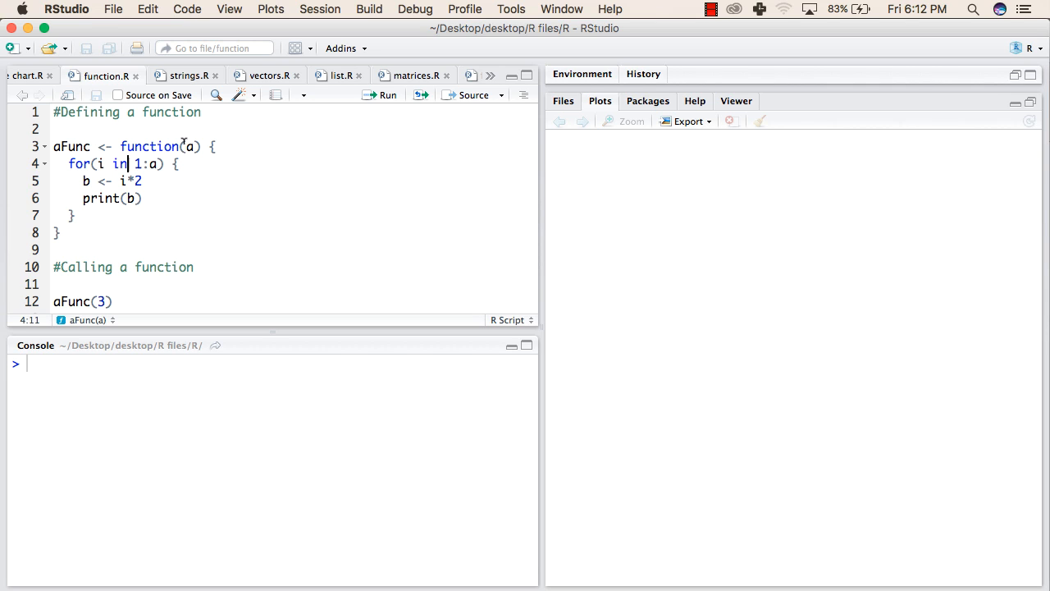
left_click(191, 146)
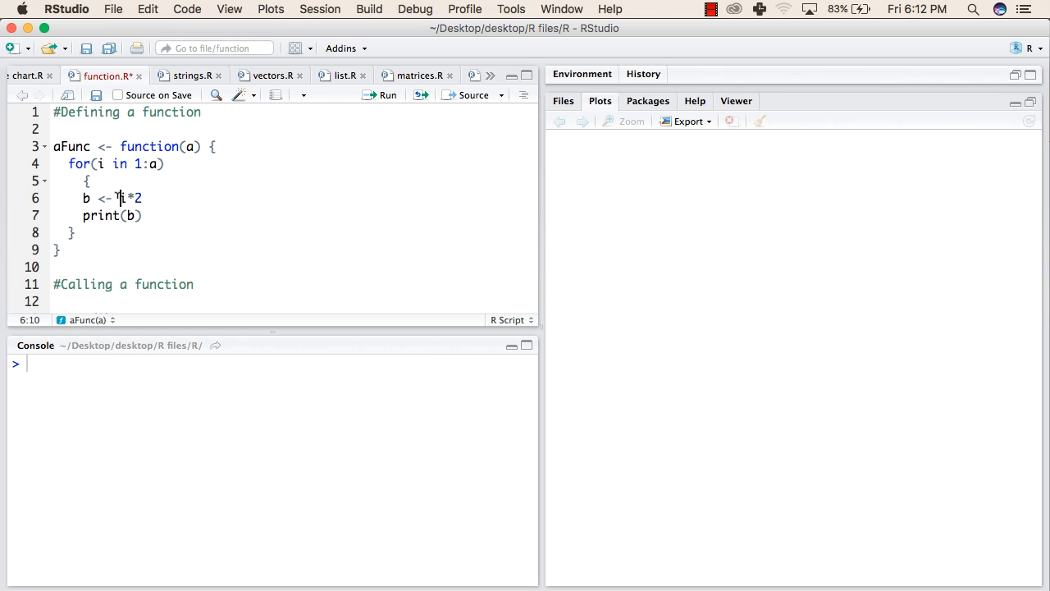
left_click(99, 164)
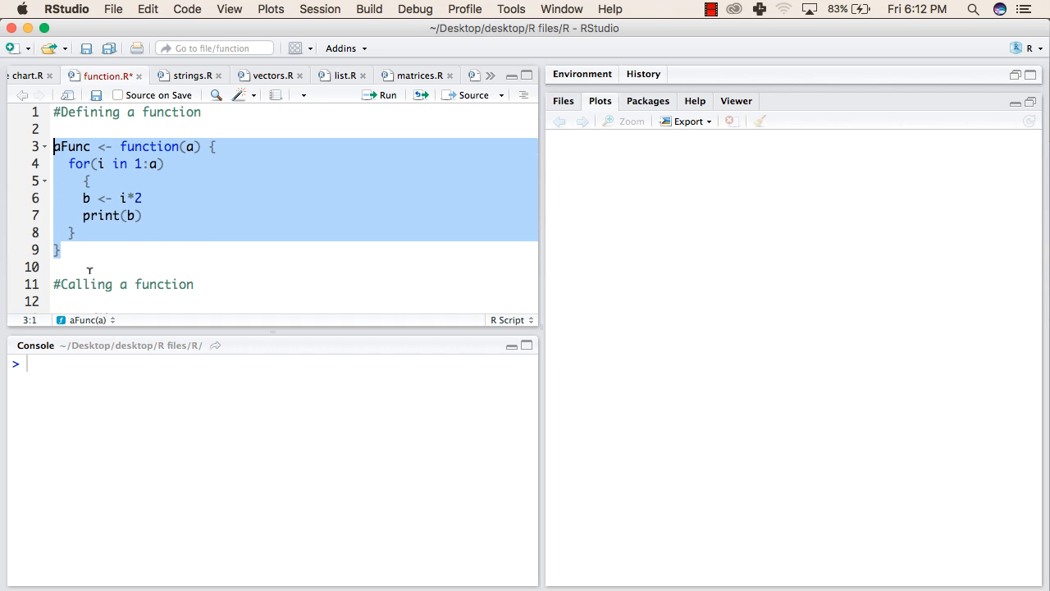
type("aFunc(3)")
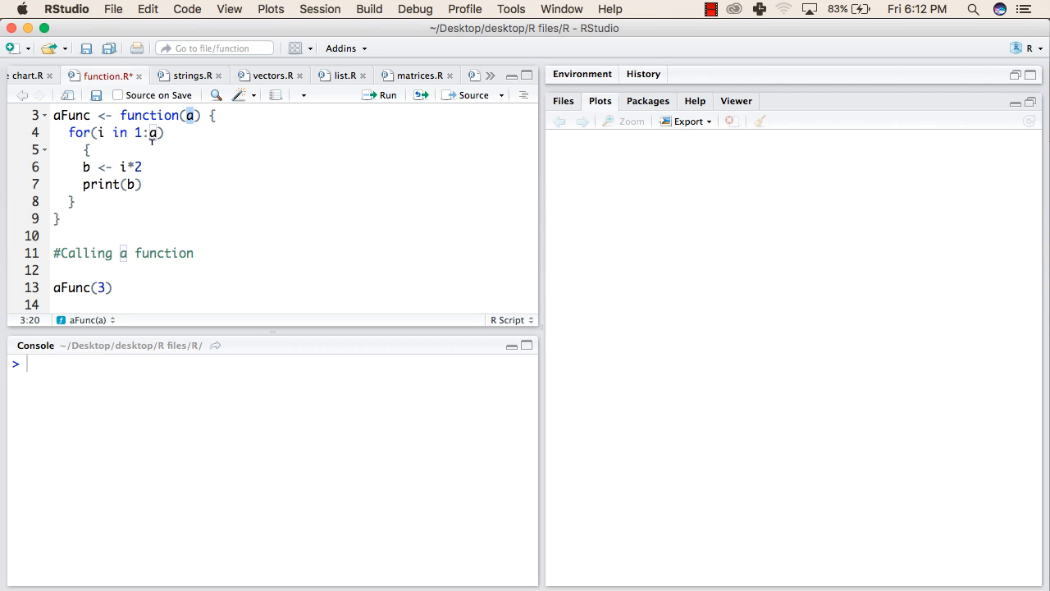
Step: Review how the loop over 1:a assigns b <- i*2 and prints b
left_click(130, 133)
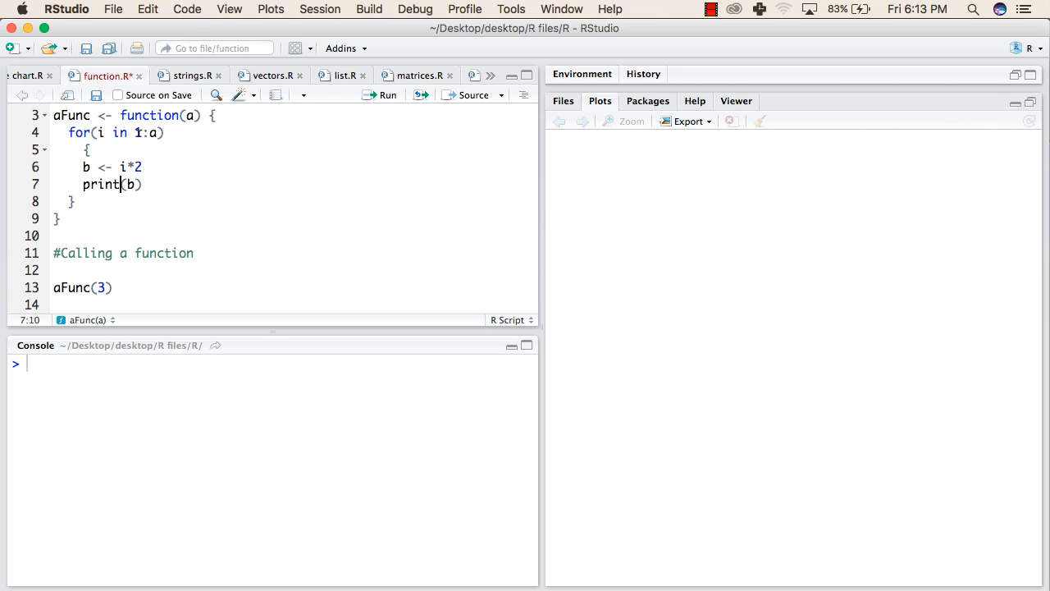
left_click(145, 132)
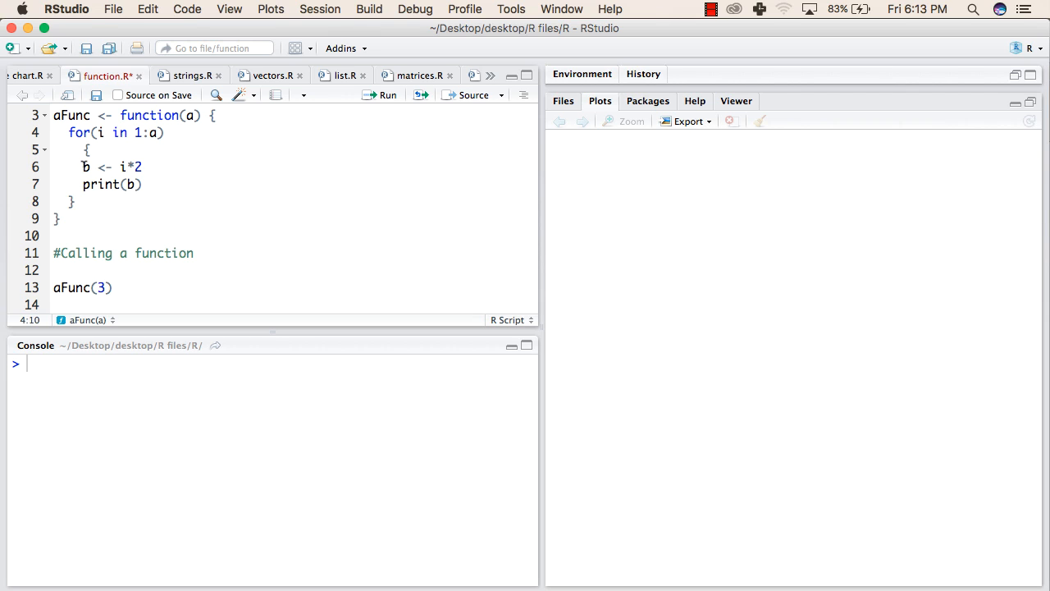
left_click(91, 167)
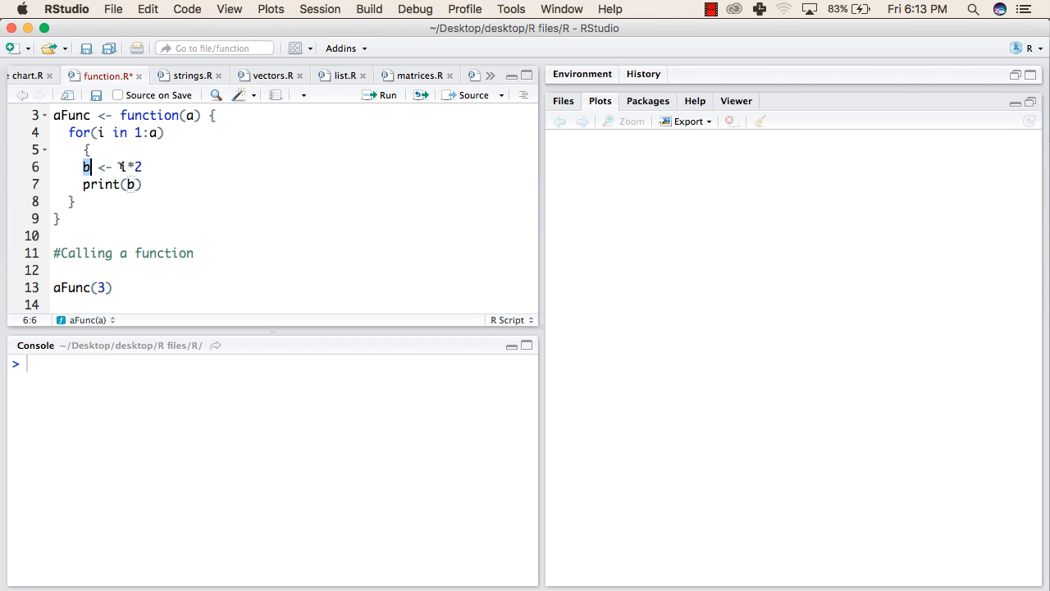
left_click_drag(117, 167, 142, 168)
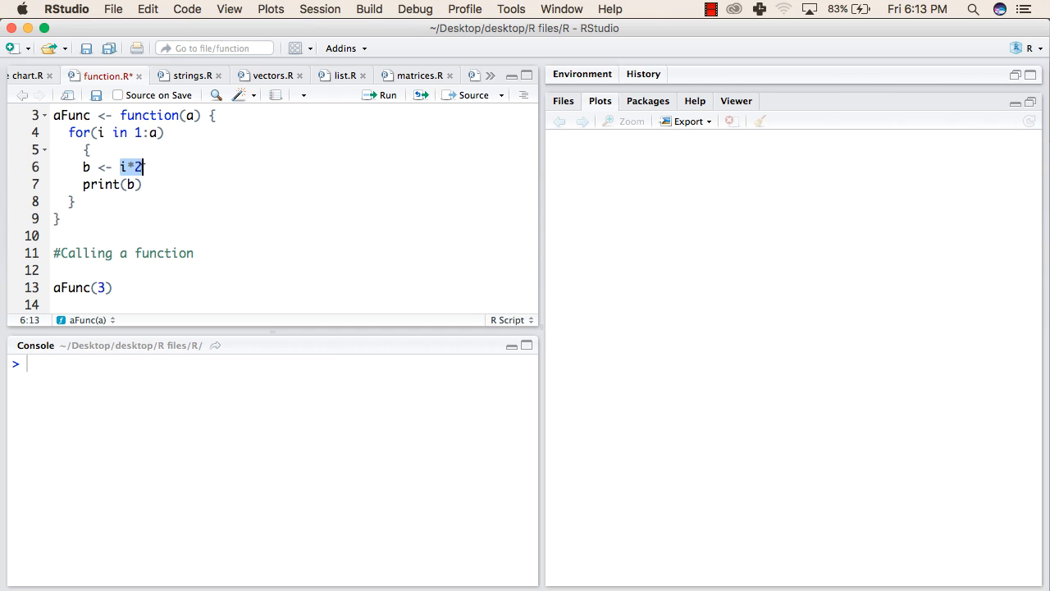
left_click(124, 184)
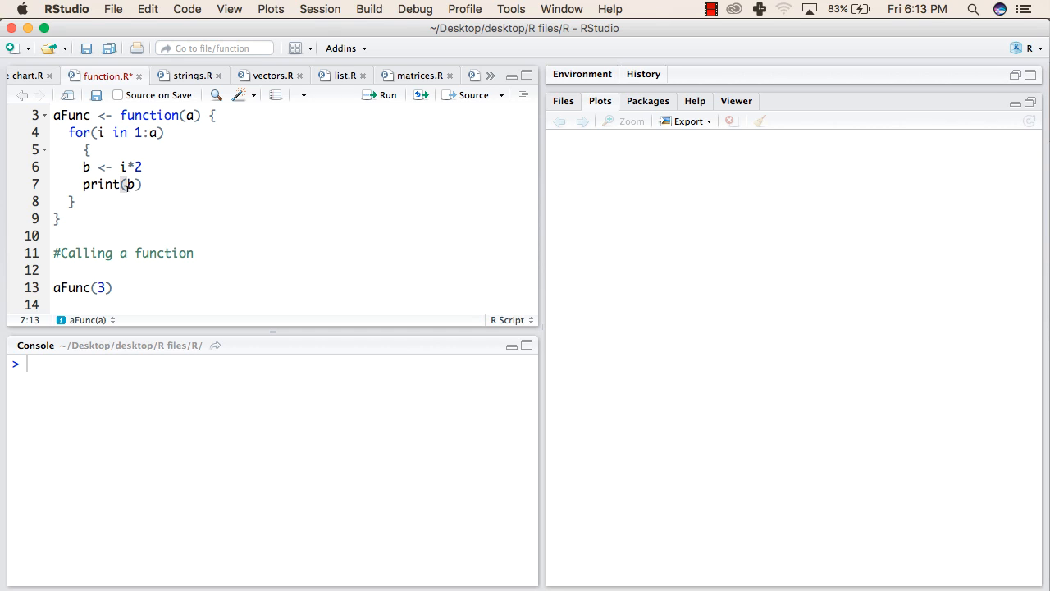
left_click(75, 132)
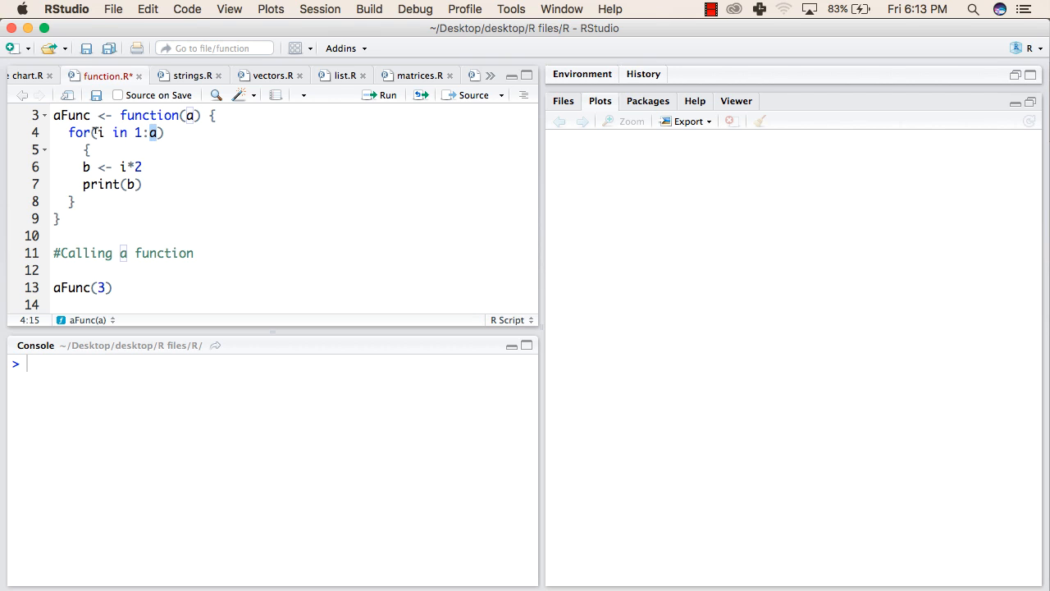
left_click(97, 168)
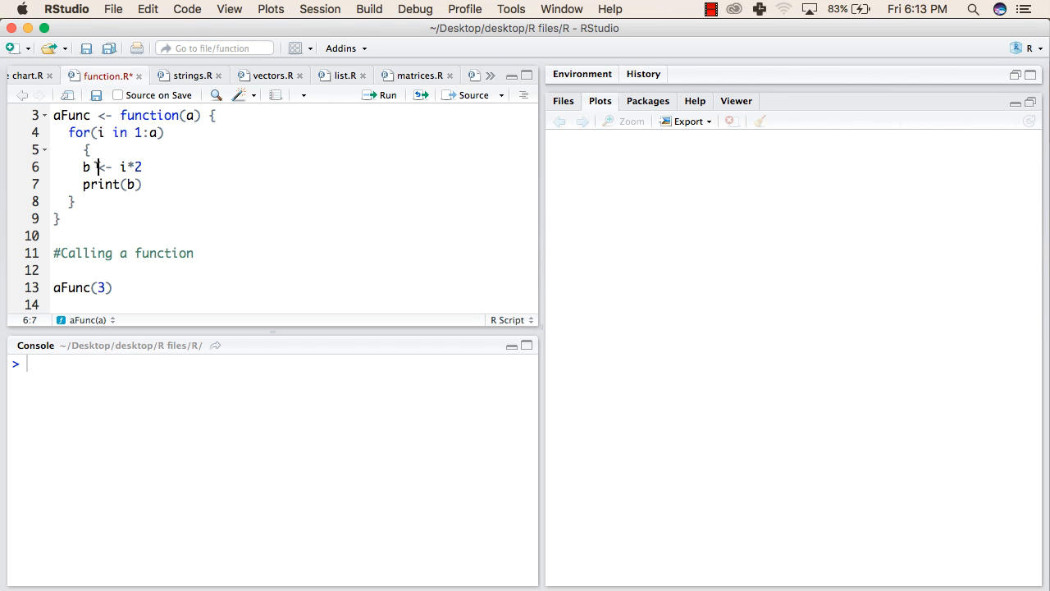
Step: Select the whole script and Source it so aFunc(3) prints 2, 4 and 6
left_click_drag(118, 167, 141, 167)
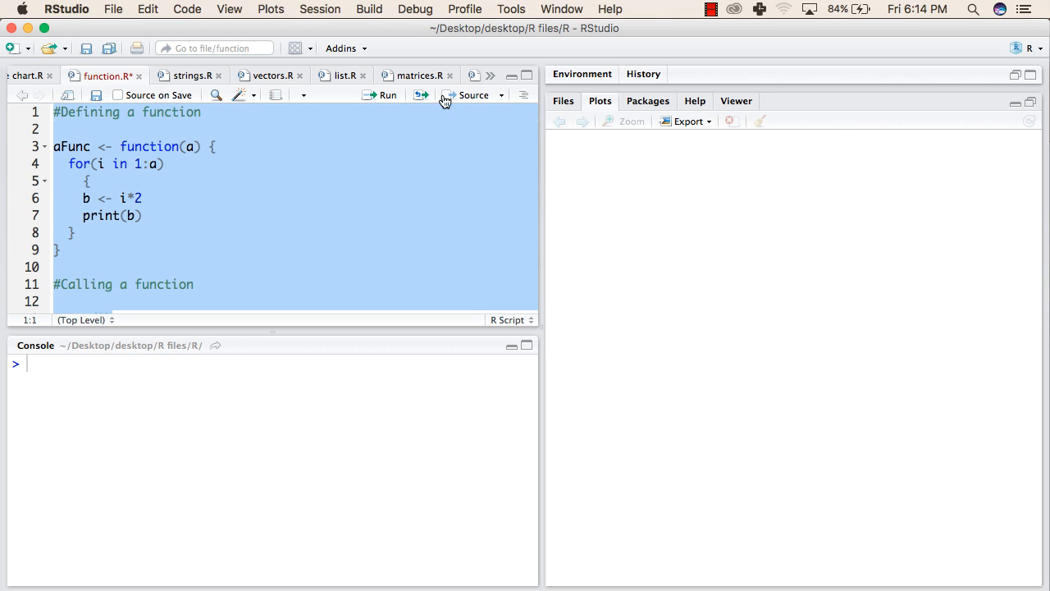
left_click(425, 95)
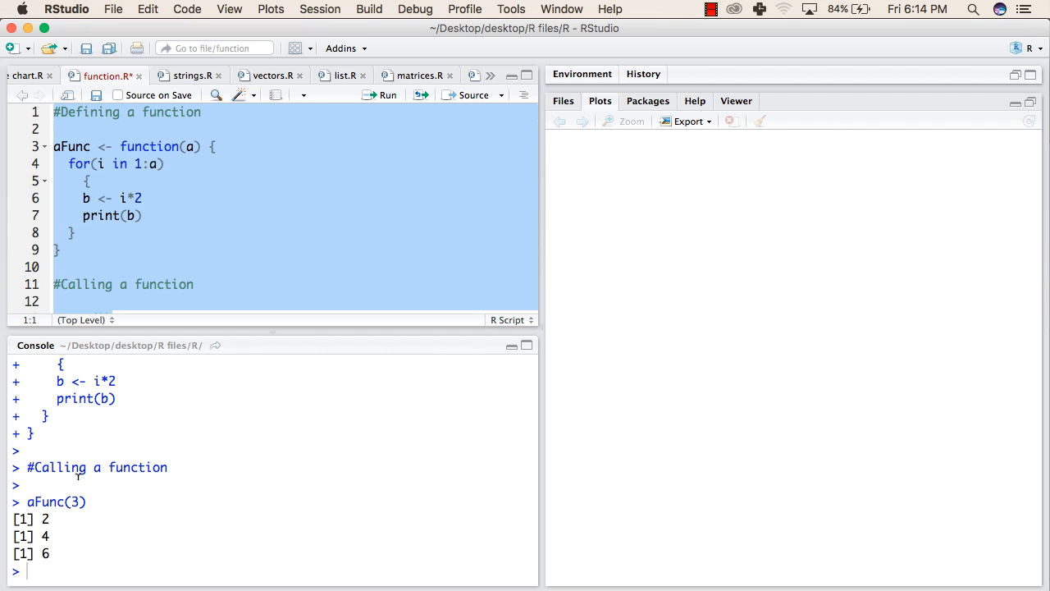